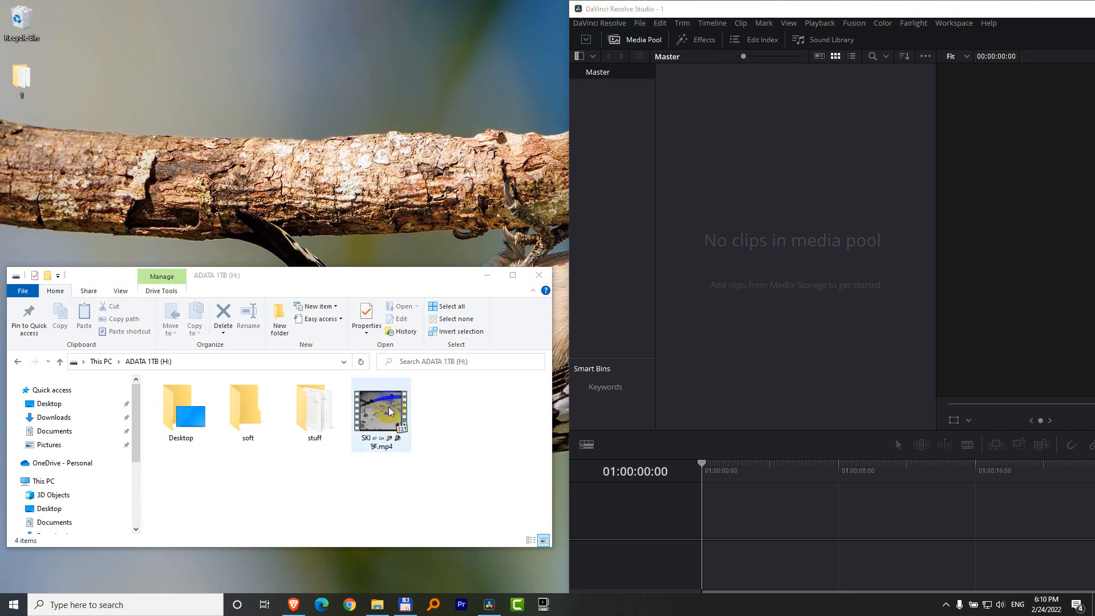
Step: After the MP4 clip fails to drop onto the timeline, start renaming the SKI video file
{"action": "left_click_drag", "start_coordinate": [381, 412], "coordinate": [833, 496]}
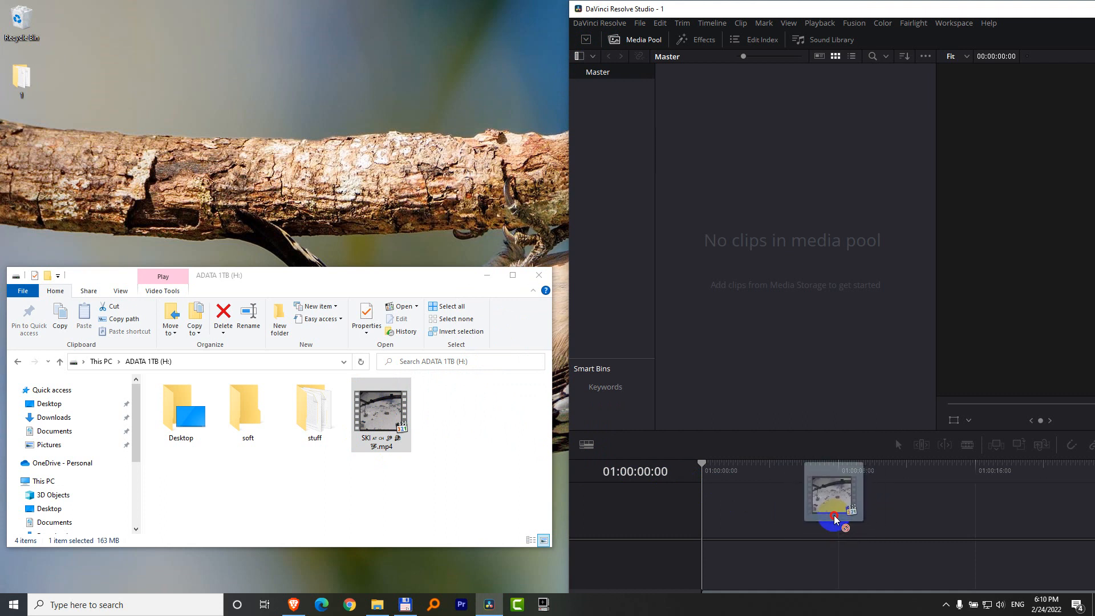
{"action": "left_click_drag", "start_coordinate": [835, 520], "coordinate": [820, 507]}
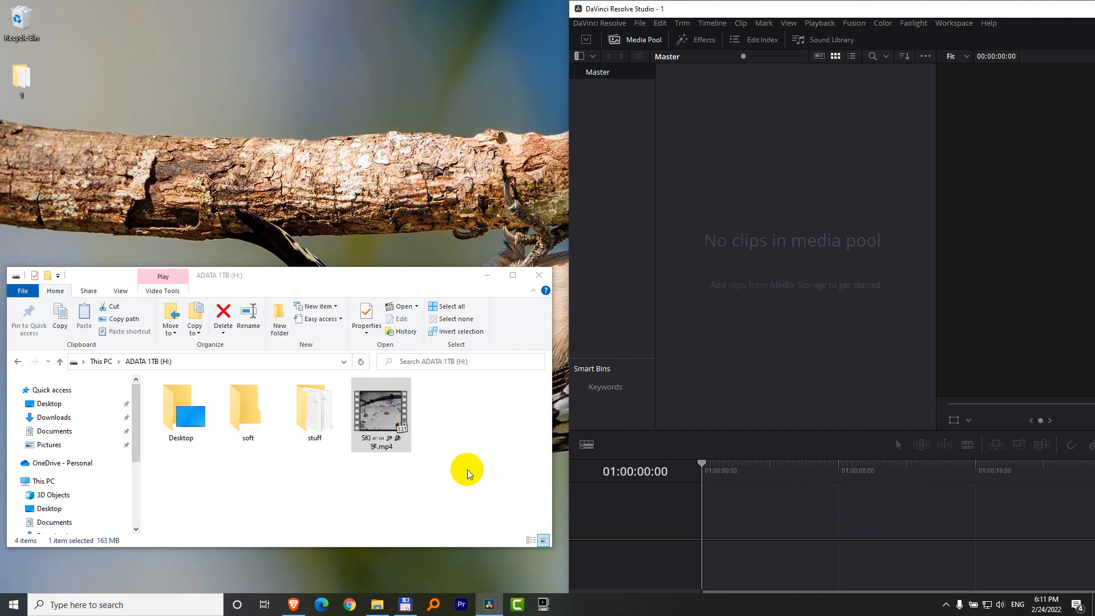
{"action": "mouse_move", "coordinate": [801, 510]}
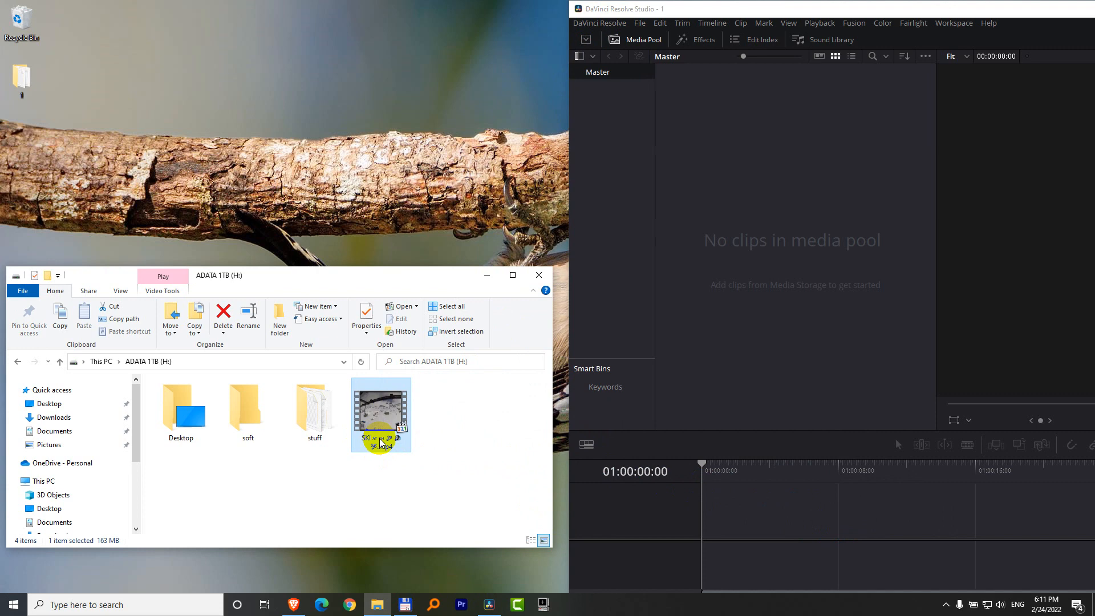
{"action": "right_click", "coordinate": [382, 414]}
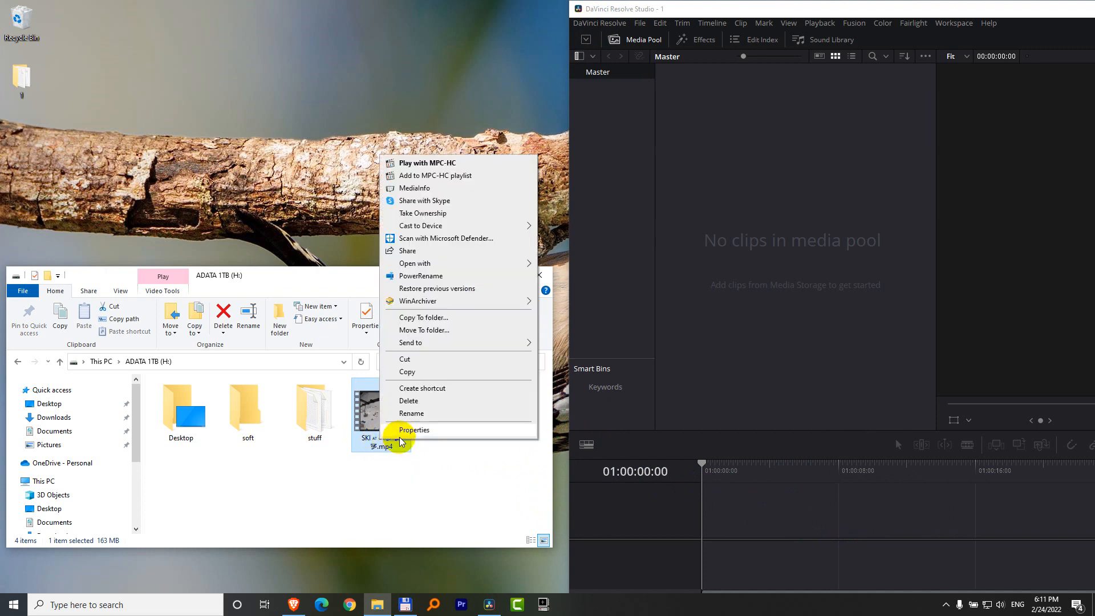
{"action": "mouse_move", "coordinate": [431, 416]}
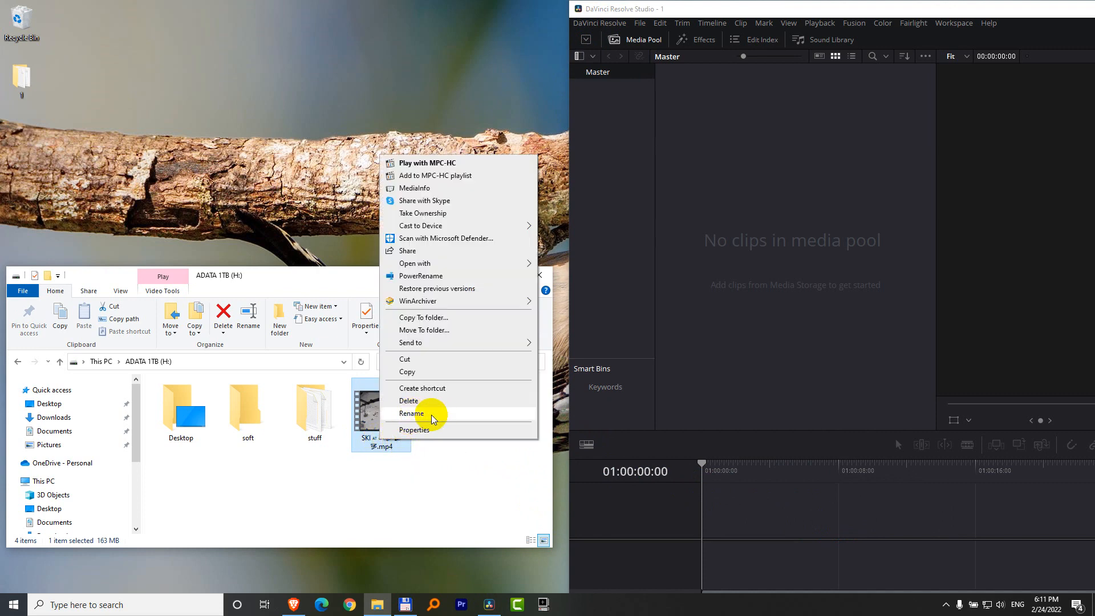
{"action": "left_click", "coordinate": [413, 413]}
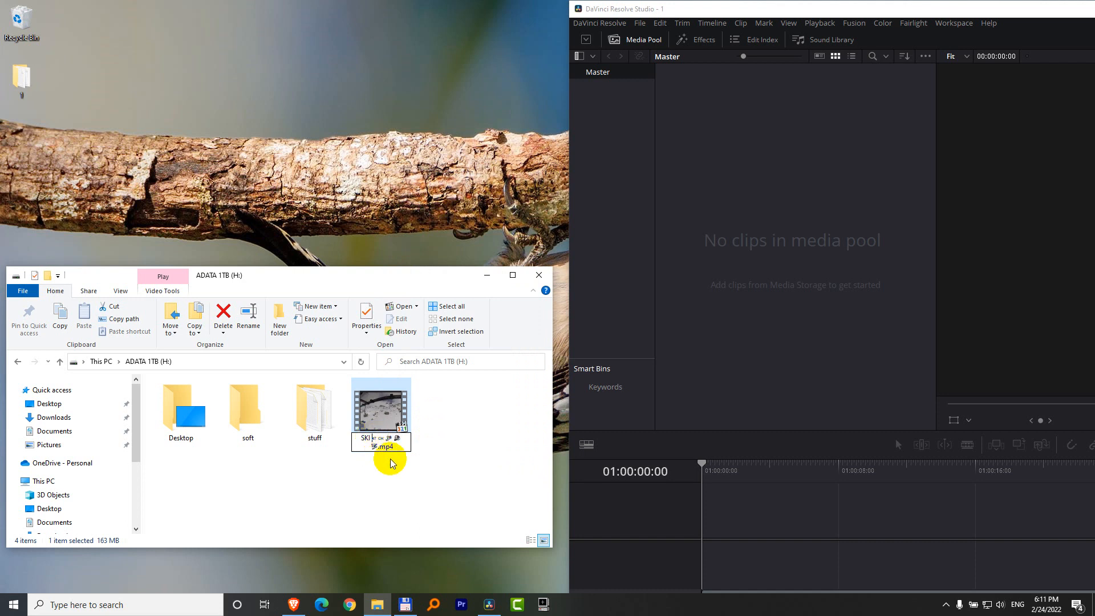
{"action": "mouse_move", "coordinate": [487, 467]}
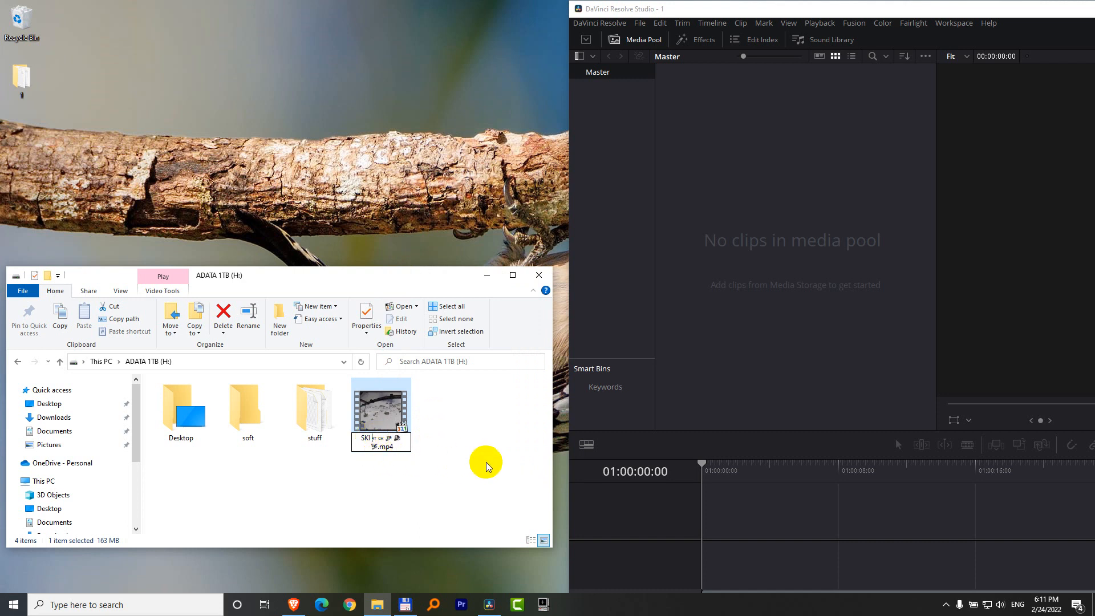